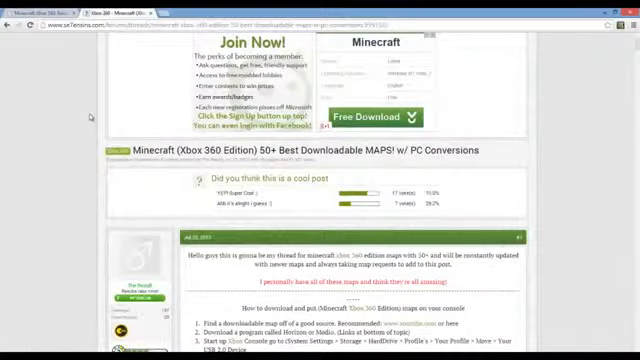
Scroll the Se7enSins Minecraft Xbox 360 maps thread down to the embedded map videos.
{"action": "scroll", "scroll_direction": "down", "scroll_amount": 3}
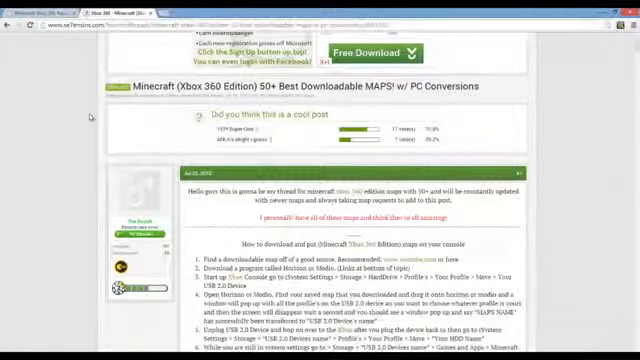
{"action": "scroll", "scroll_direction": "down", "scroll_amount": 3}
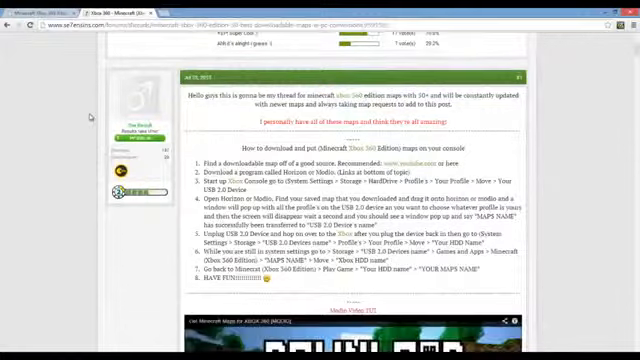
{"action": "scroll", "scroll_direction": "down", "scroll_amount": 3}
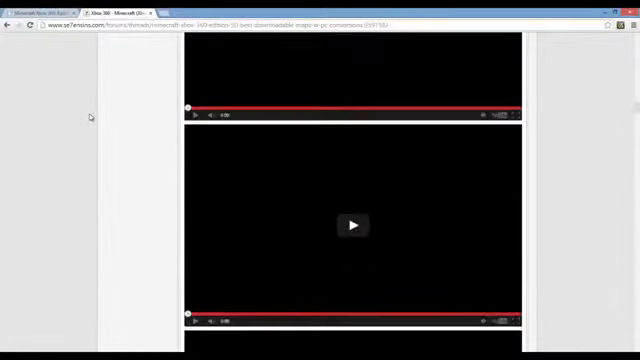
{"action": "scroll", "scroll_direction": "down", "scroll_amount": 3}
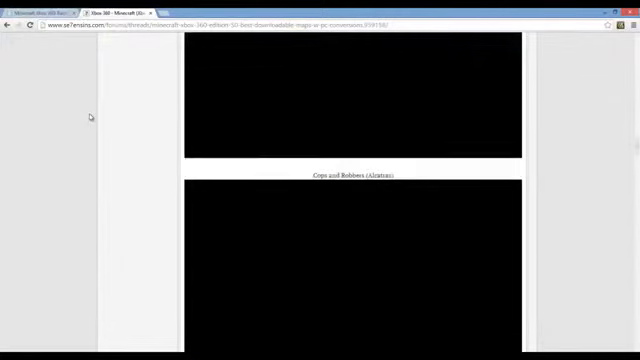
{"action": "scroll", "scroll_direction": "down", "scroll_amount": 3}
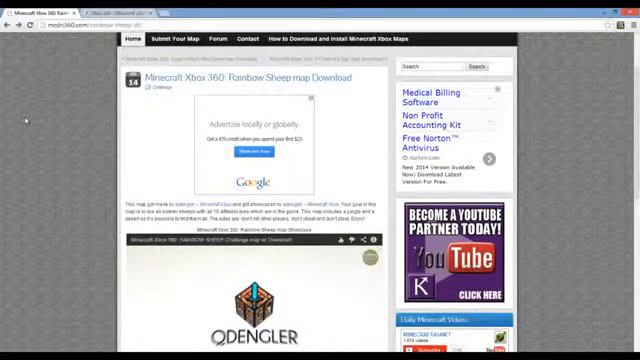
Scroll the MCDN360 page down to the 'Download Rainbow Sheep map here' button.
{"action": "scroll", "scroll_direction": "down", "scroll_amount": 3}
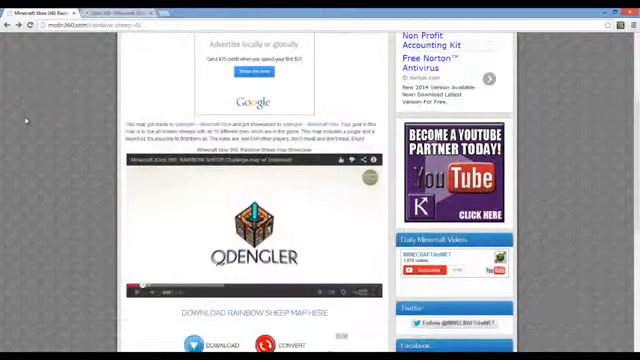
{"action": "scroll", "scroll_direction": "down", "scroll_amount": 3}
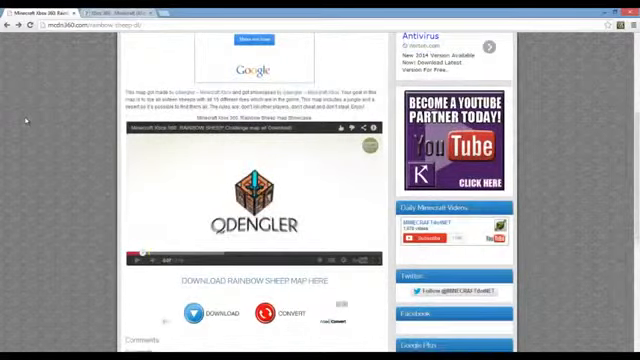
{"action": "scroll", "scroll_direction": "down", "scroll_amount": 3}
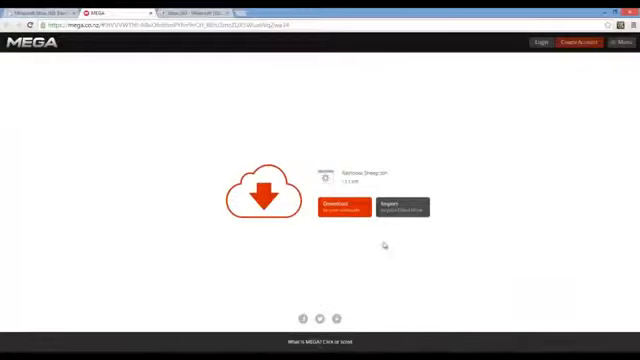
Download Rainbow Sheep.bin from the MEGA file page.
{"action": "left_click", "coordinate": [334, 207]}
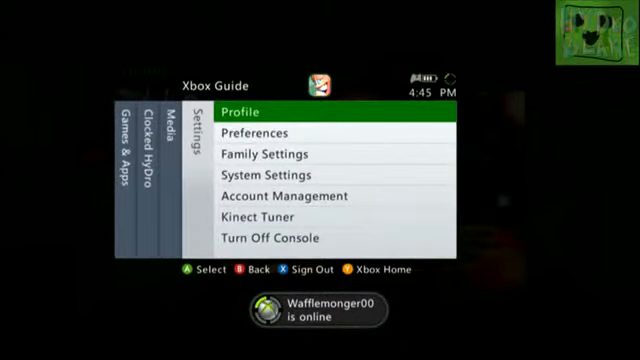
Browse System Settings storage to the hard drive's Minecraft saved games and scroll them.
{"action": "key", "text": "down"}
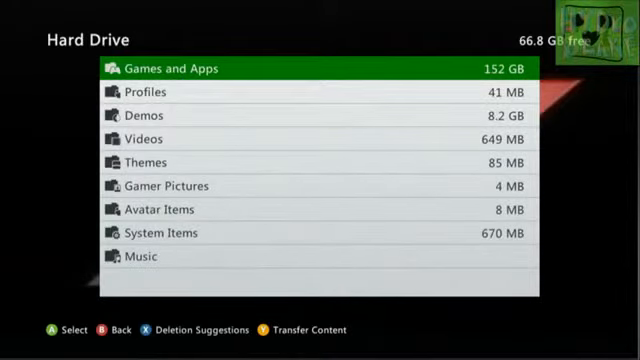
{"action": "left_click", "coordinate": [180, 67]}
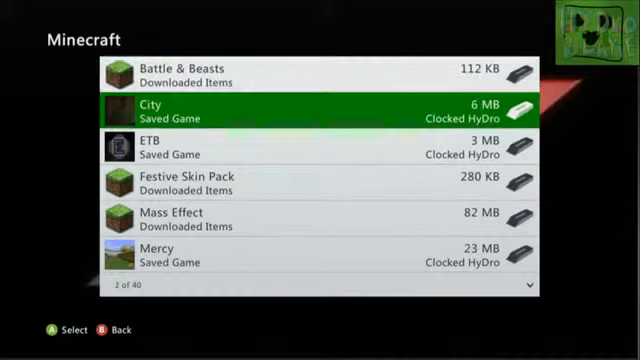
{"action": "scroll", "scroll_direction": "down", "scroll_amount": 3}
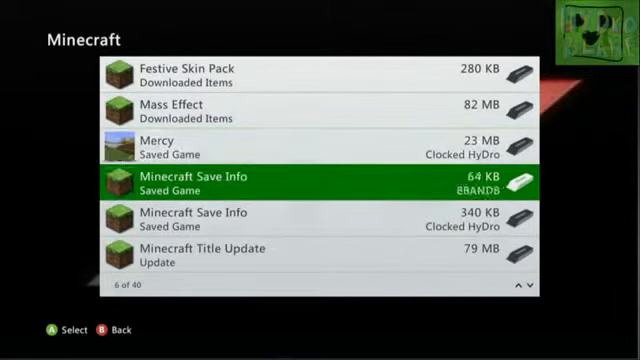
{"action": "scroll", "scroll_direction": "down", "scroll_amount": 3}
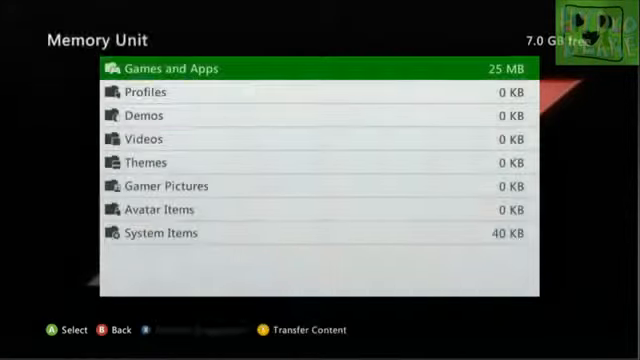
View the memory unit's Minecraft saved games, then back out.
{"action": "left_click", "coordinate": [200, 68]}
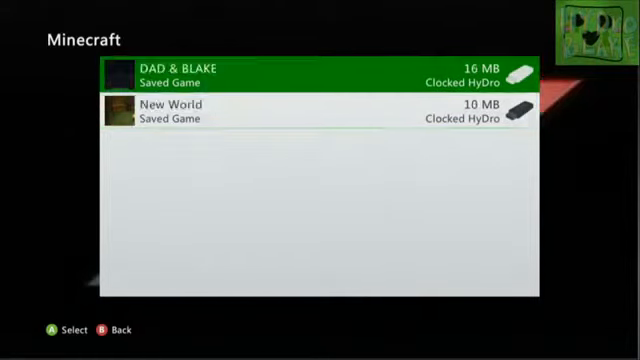
{"action": "key", "text": "B"}
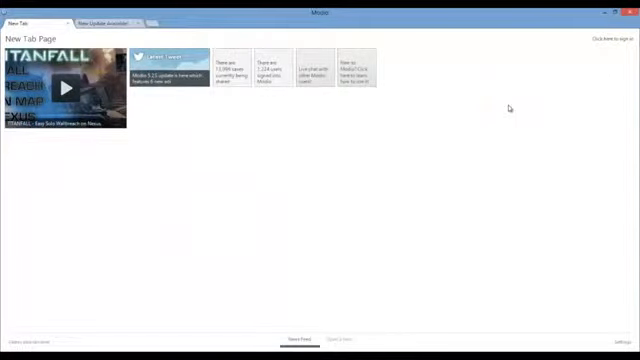
View the 'New Update Available' notice tab, then close it.
{"action": "left_click", "coordinate": [105, 22]}
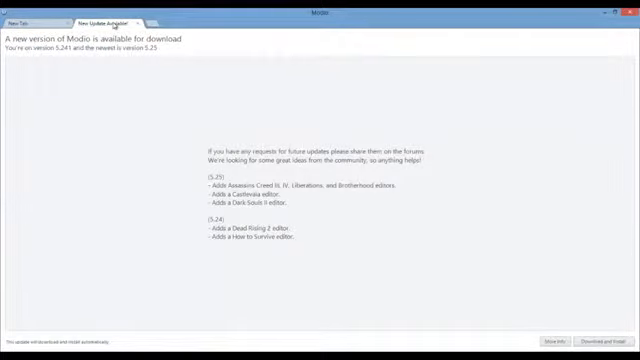
{"action": "mouse_move", "coordinate": [140, 28]}
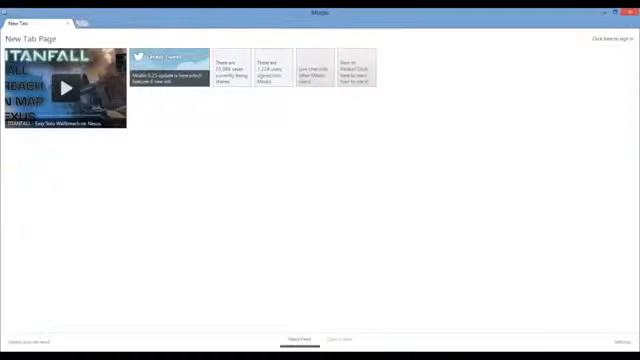
{"action": "left_click", "coordinate": [608, 38]}
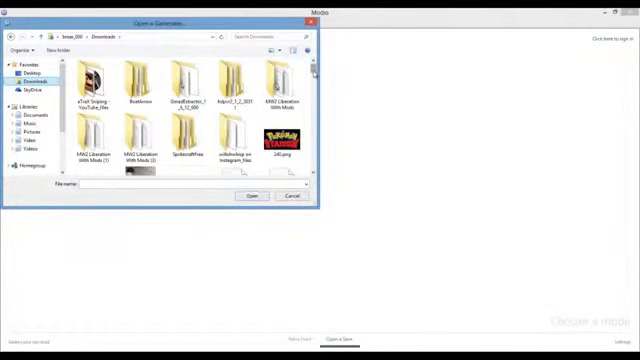
Open the downloaded Rainbow Sheep save from the Downloads folder.
{"action": "scroll", "scroll_direction": "down", "scroll_amount": 3}
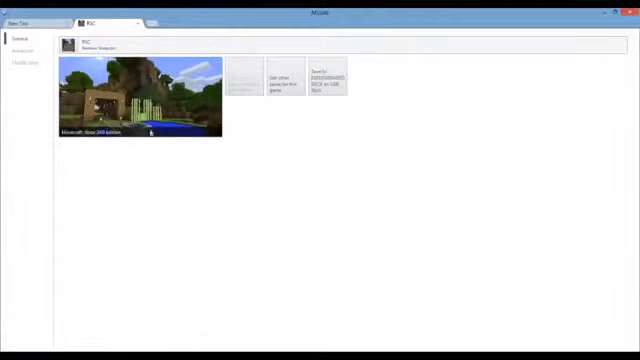
{"action": "mouse_move", "coordinate": [318, 108]}
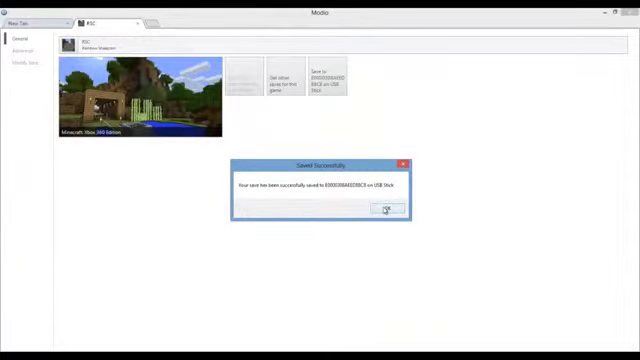
Click OK on the Saved Successfully confirmation for the USB stick save.
{"action": "left_click", "coordinate": [388, 209]}
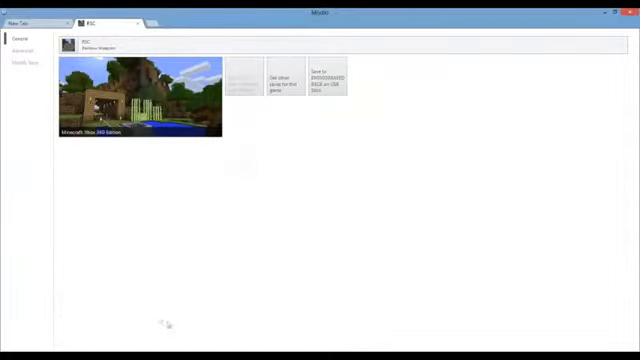
{"action": "mouse_move", "coordinate": [368, 117]}
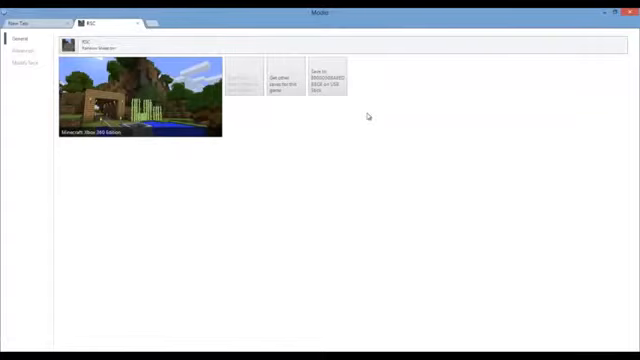
{"action": "mouse_move", "coordinate": [267, 226]}
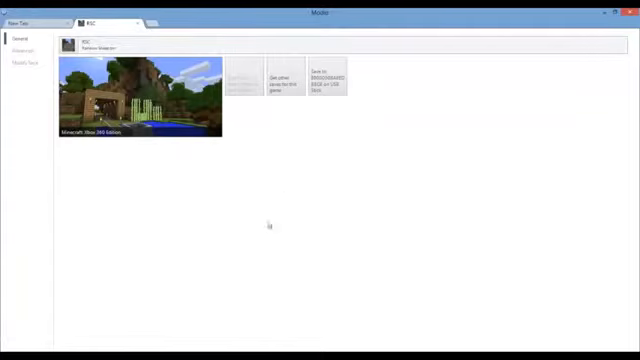